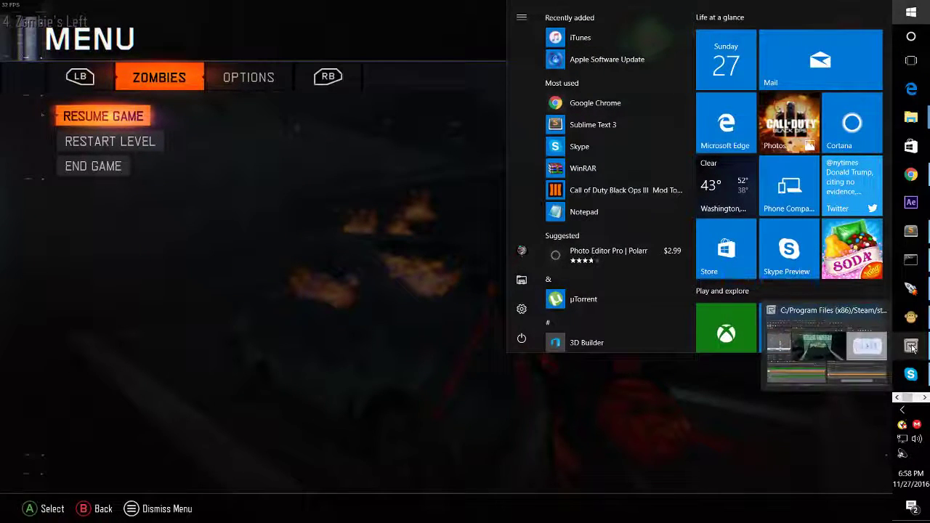
Bring Radiant back to the front with the zm_cryogenicspa burning car in view.
{"action": "left_click", "coordinate": [825, 349]}
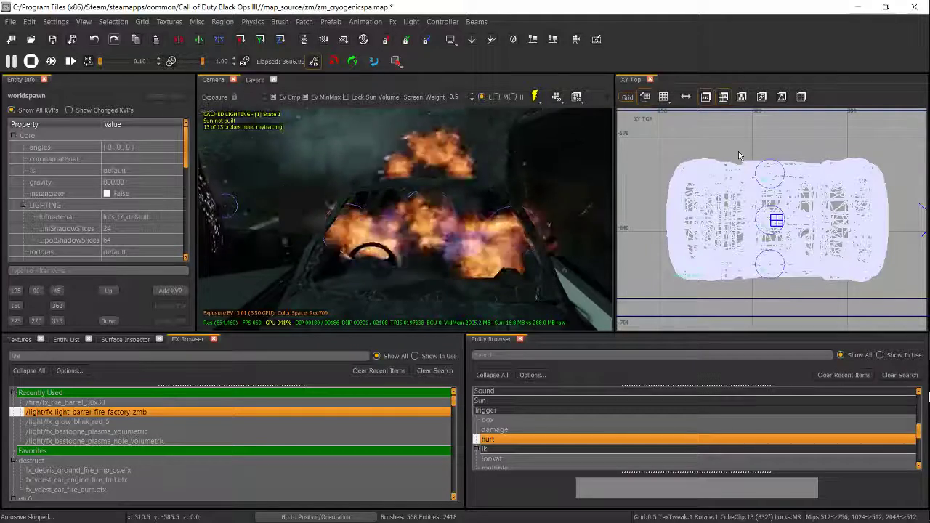
Pick the hurt type under Trigger in the Entity Browser.
{"action": "left_click", "coordinate": [486, 410]}
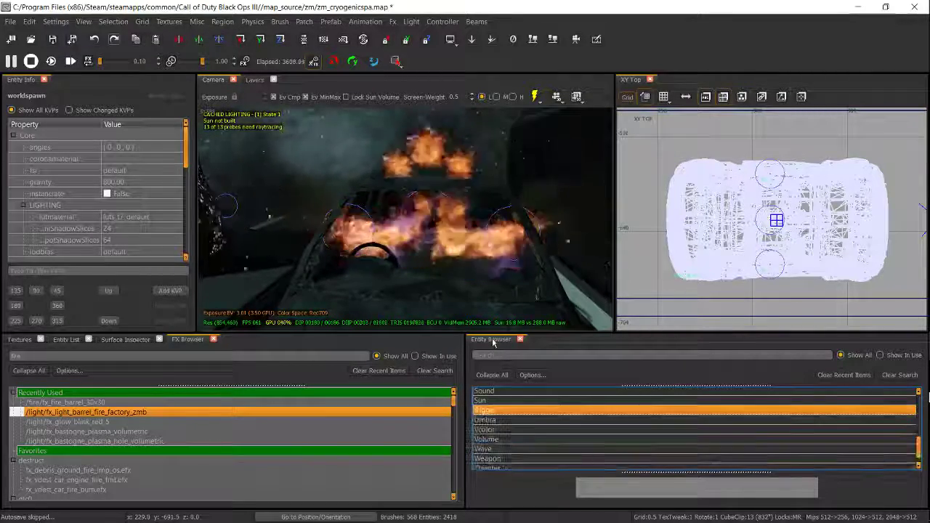
{"action": "left_click", "coordinate": [485, 411]}
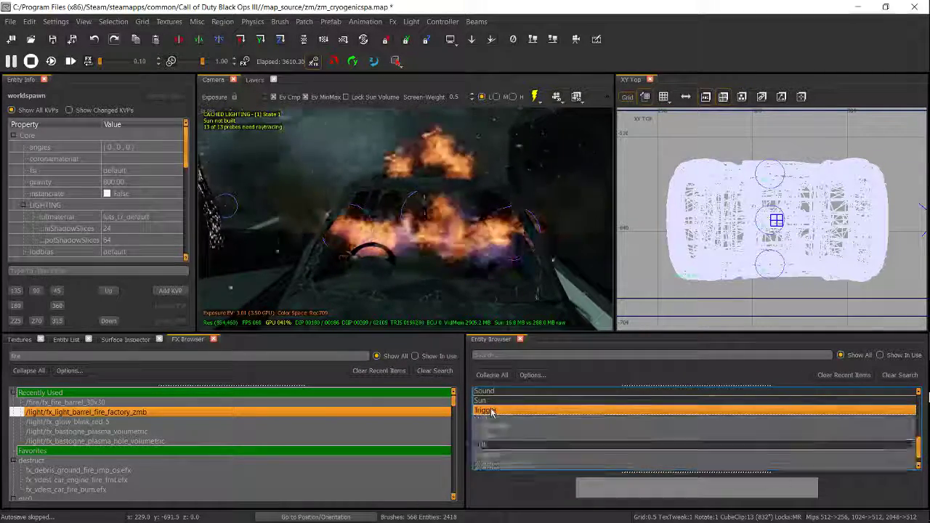
{"action": "left_click", "coordinate": [485, 410]}
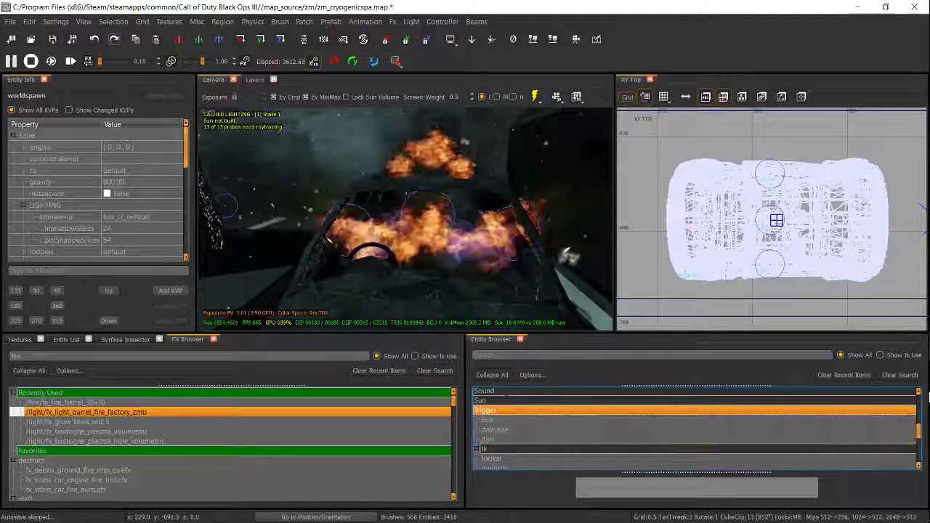
{"action": "left_click", "coordinate": [488, 439]}
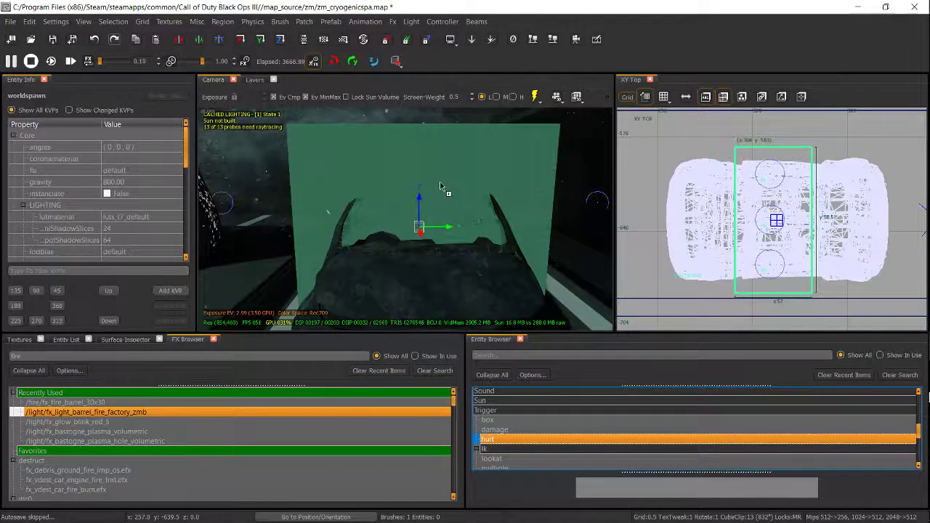
Apply hurt to the car-fire brush and begin editing its dmg value (currently 5).
{"action": "left_click", "coordinate": [488, 439]}
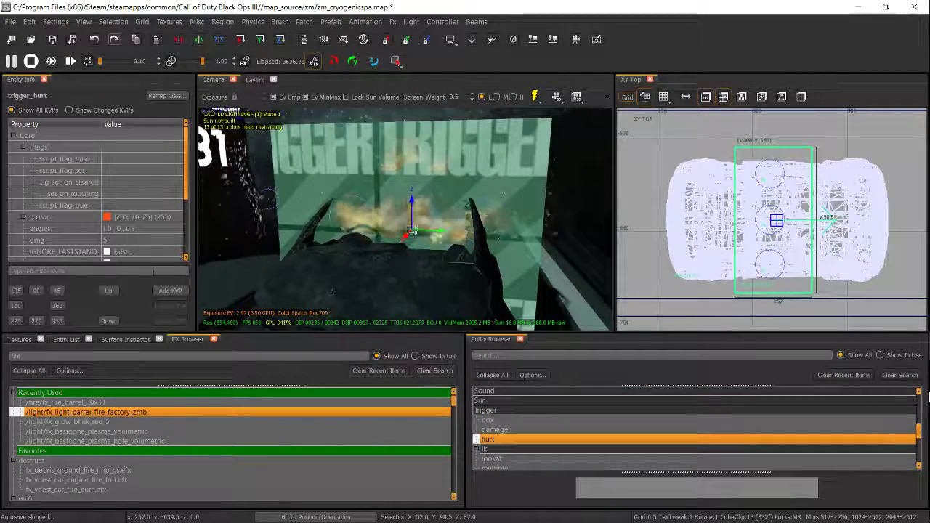
{"action": "left_click", "coordinate": [36, 170]}
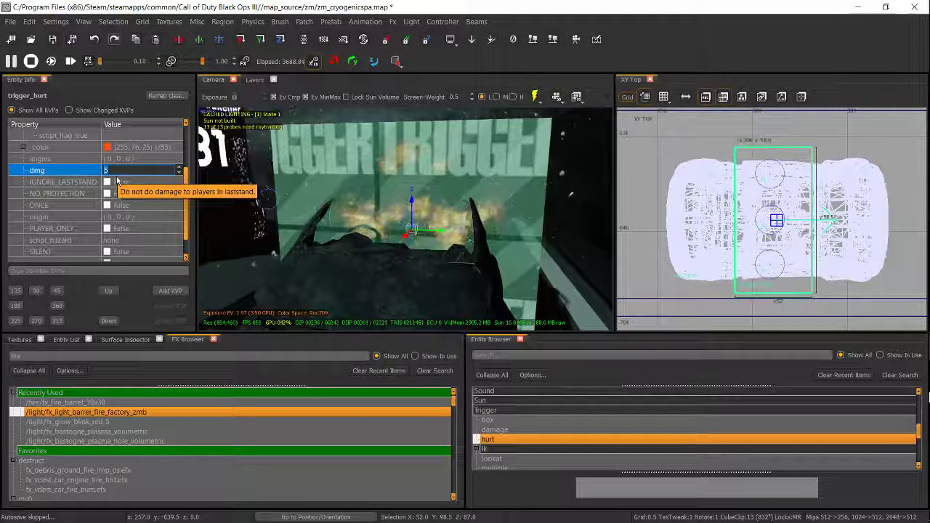
Set the trigger_hurt dmg to 20 and enable SLOW.
{"action": "type", "text": "20"}
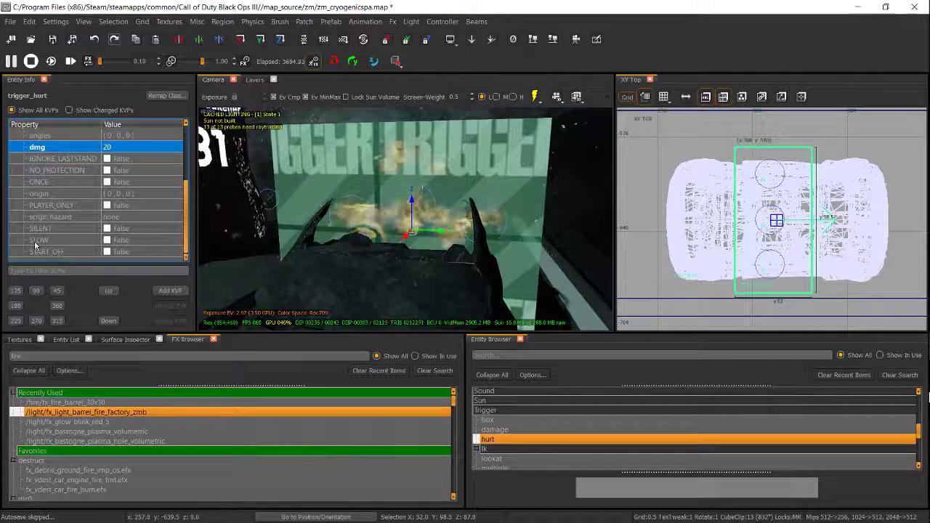
{"action": "left_click", "coordinate": [39, 240]}
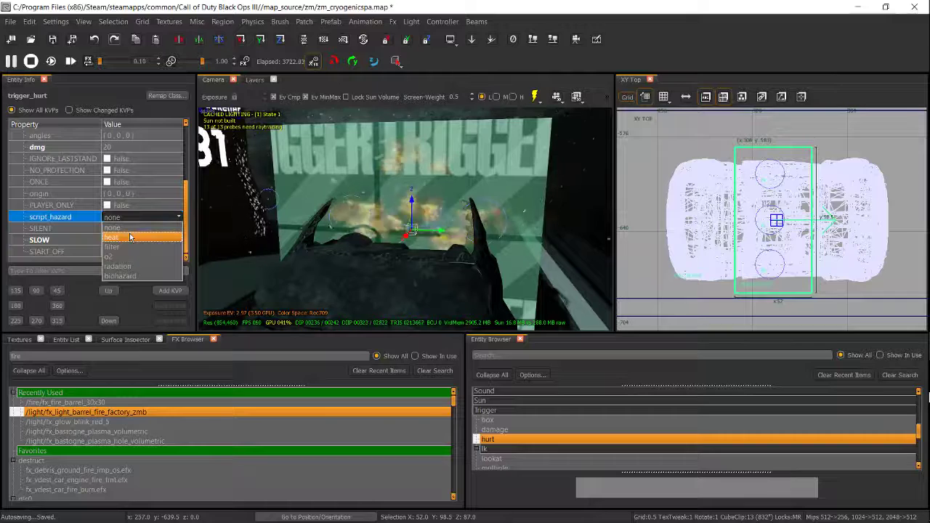
{"action": "mouse_move", "coordinate": [109, 256]}
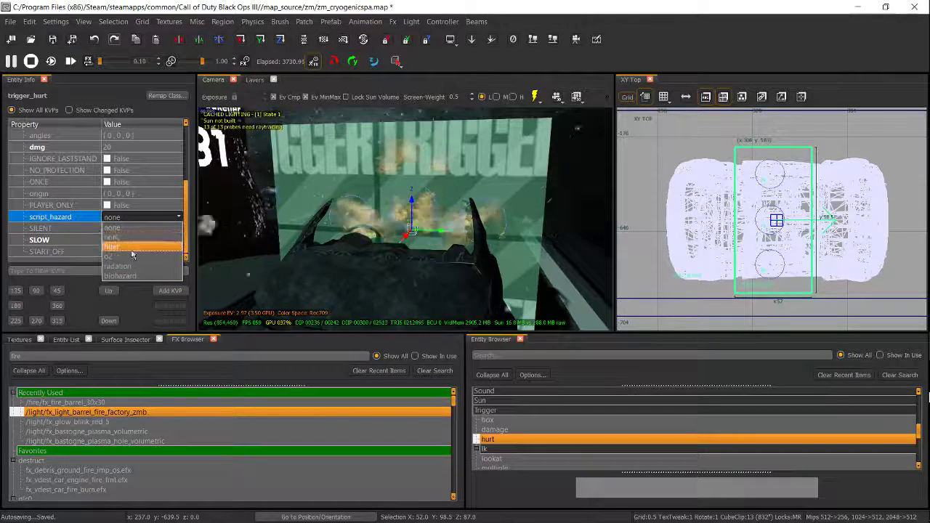
Set script_hazard to heat on the trigger_hurt.
{"action": "left_click", "coordinate": [111, 246]}
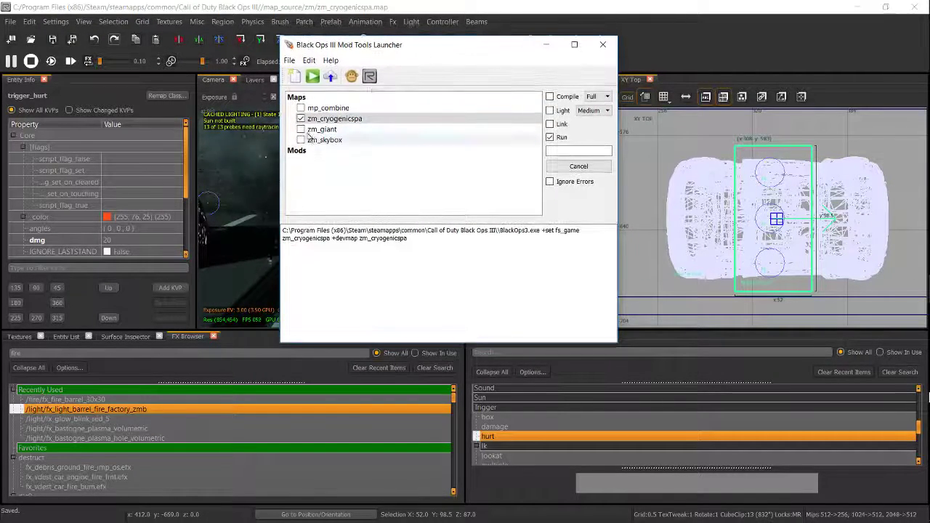
Select zm_cryogenicspa, enable Compile, Light, Link and Run, and start the build.
{"action": "left_click", "coordinate": [334, 118]}
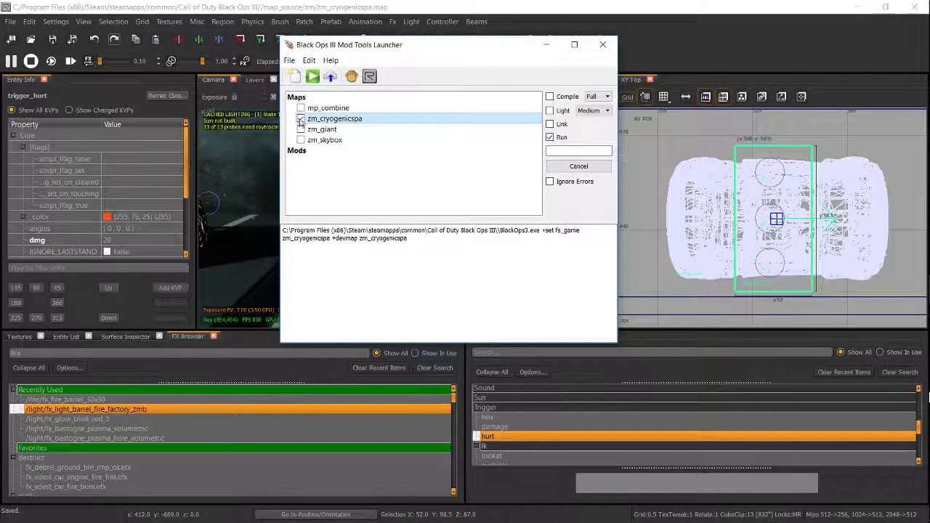
{"action": "left_click", "coordinate": [300, 118]}
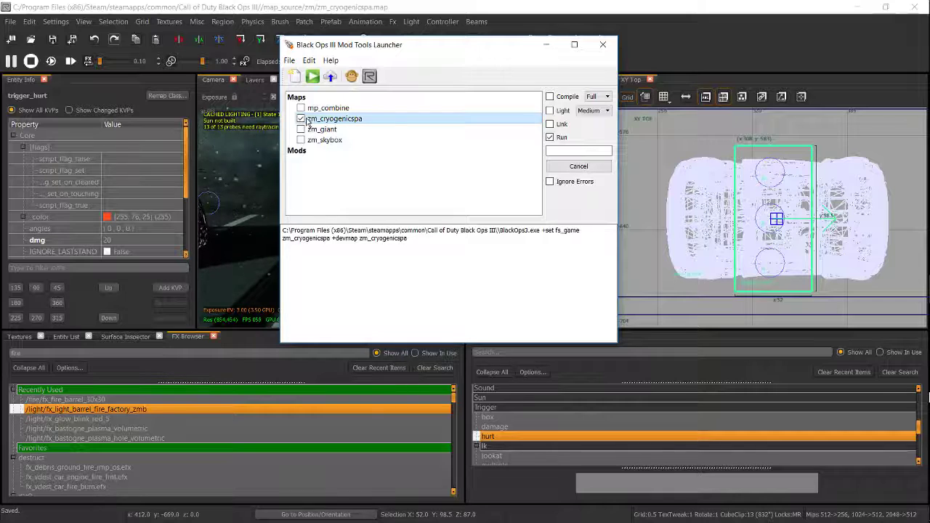
{"action": "left_click", "coordinate": [551, 123]}
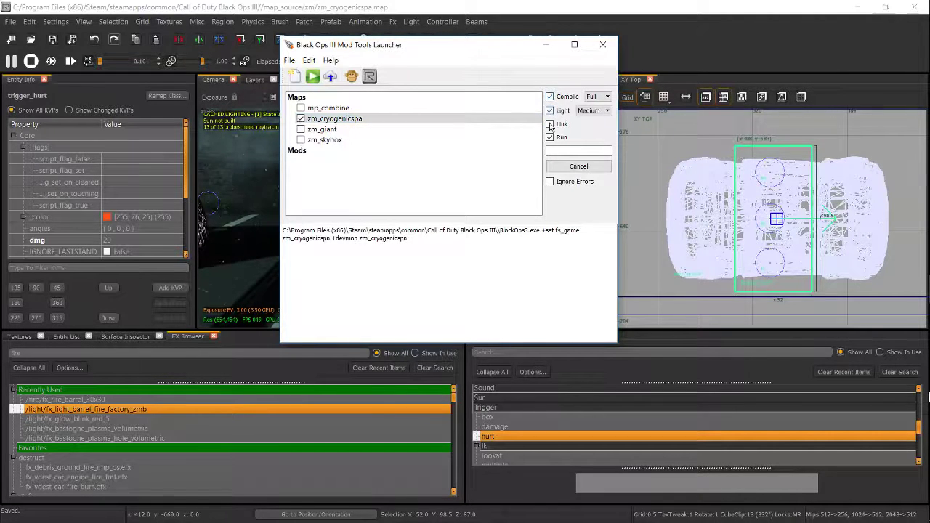
{"action": "left_click", "coordinate": [550, 123]}
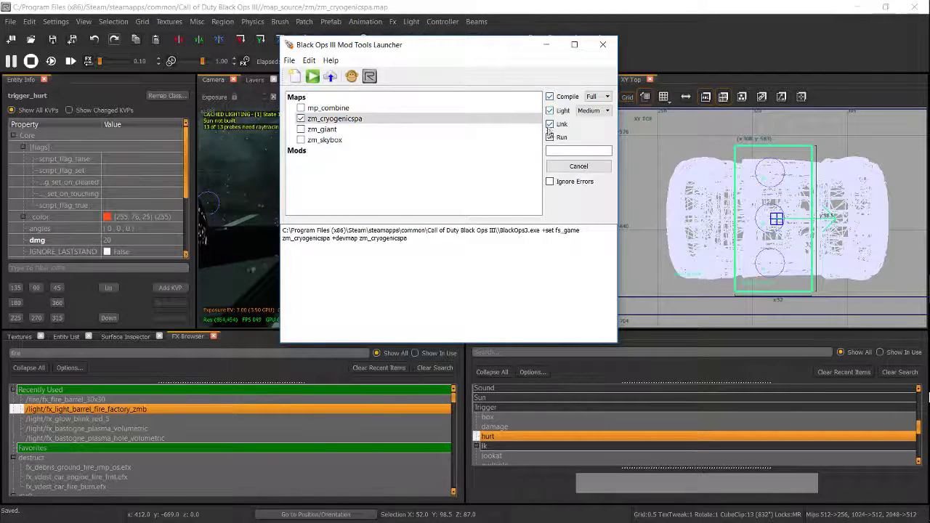
{"action": "left_click", "coordinate": [550, 137]}
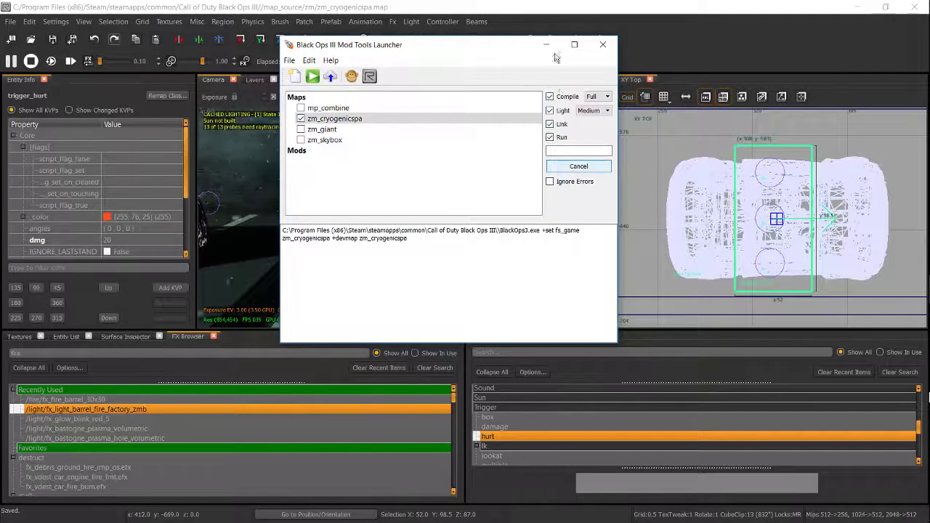